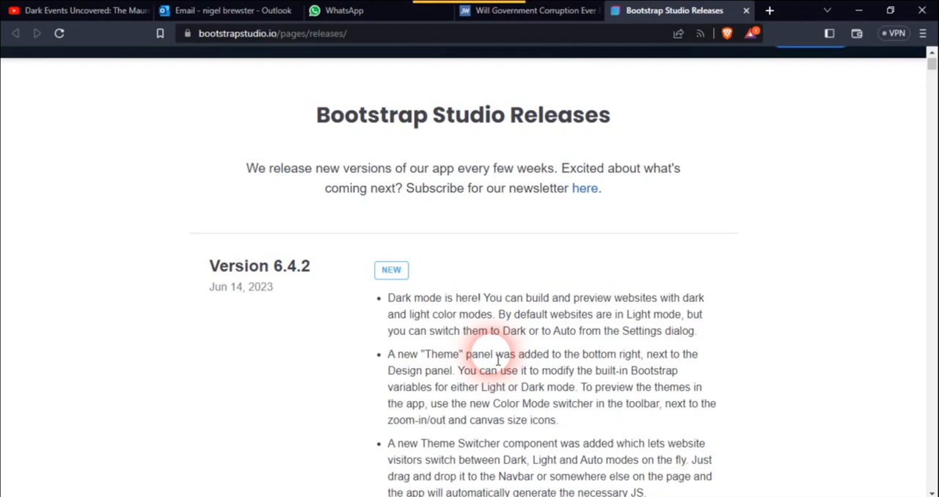
pyautogui.moveTo(552, 348)
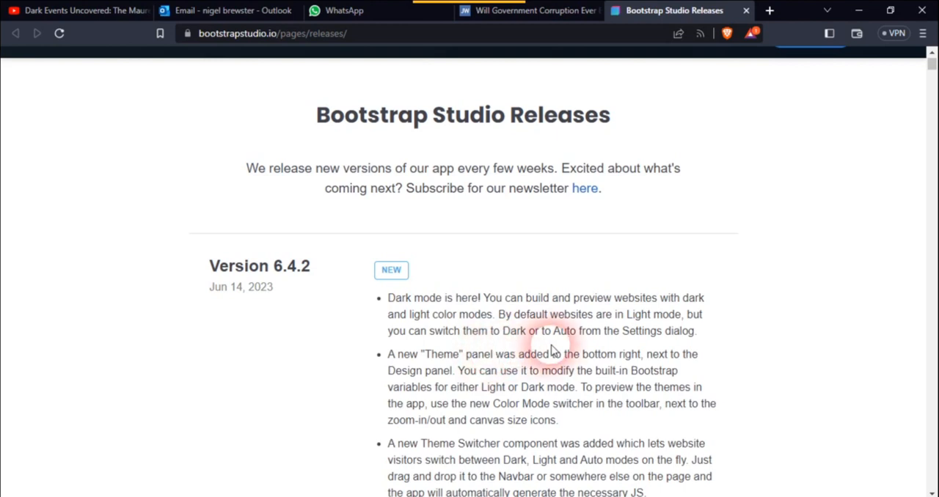
# Scroll through the Version 6.4.2 dark mode release notes on the Bootstrap Studio Releases page
pyautogui.scroll(-3)
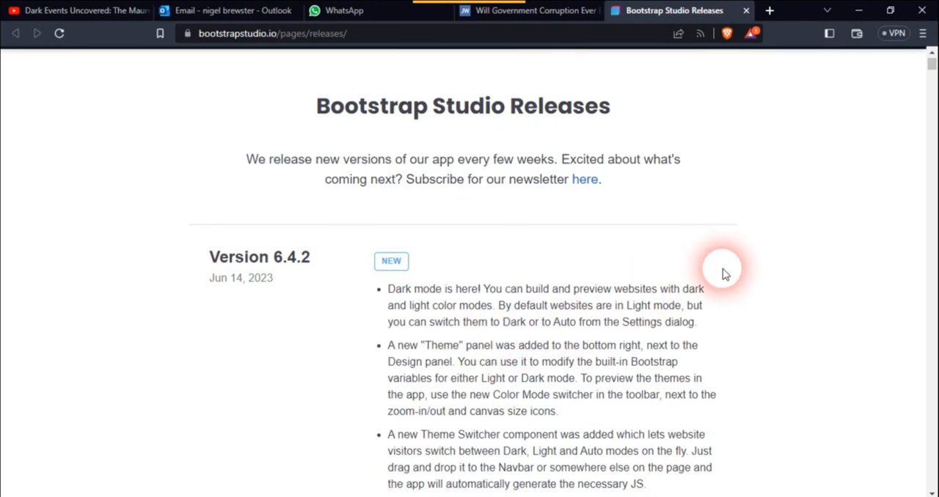
pyautogui.scroll(-3)
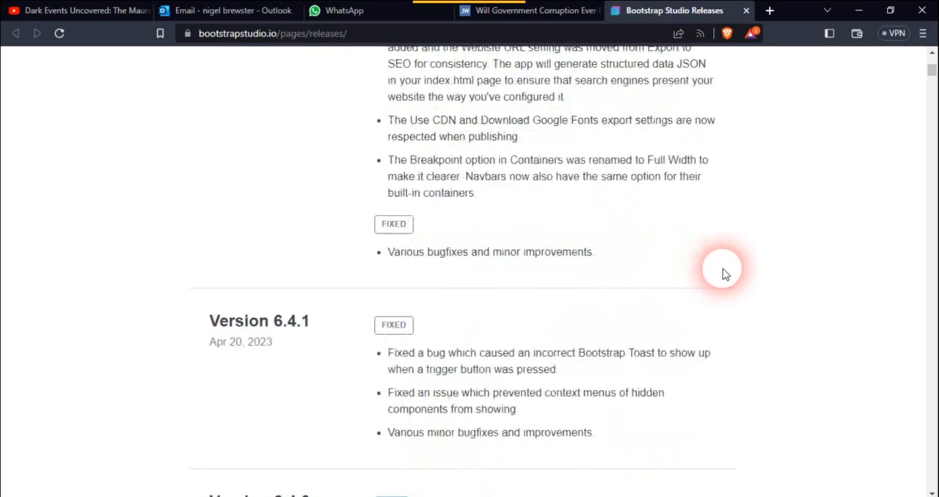
pyautogui.scroll(3)
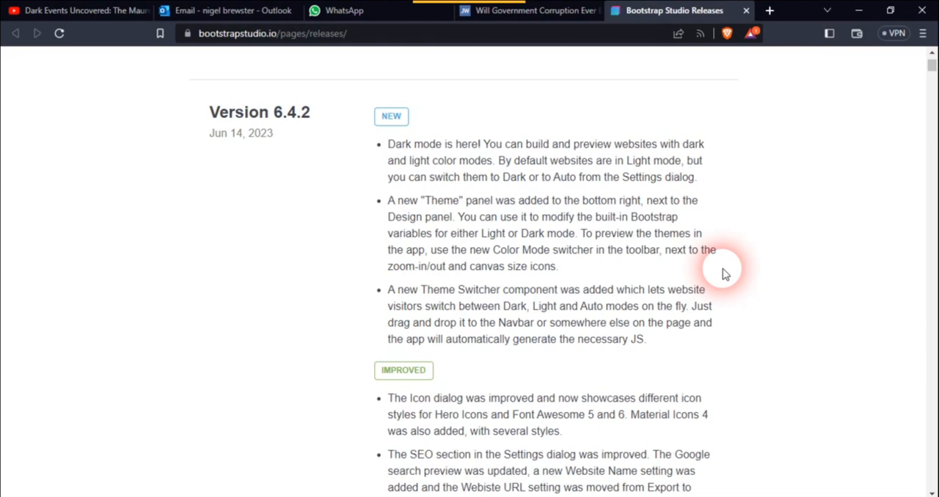
pyautogui.moveTo(799, 179)
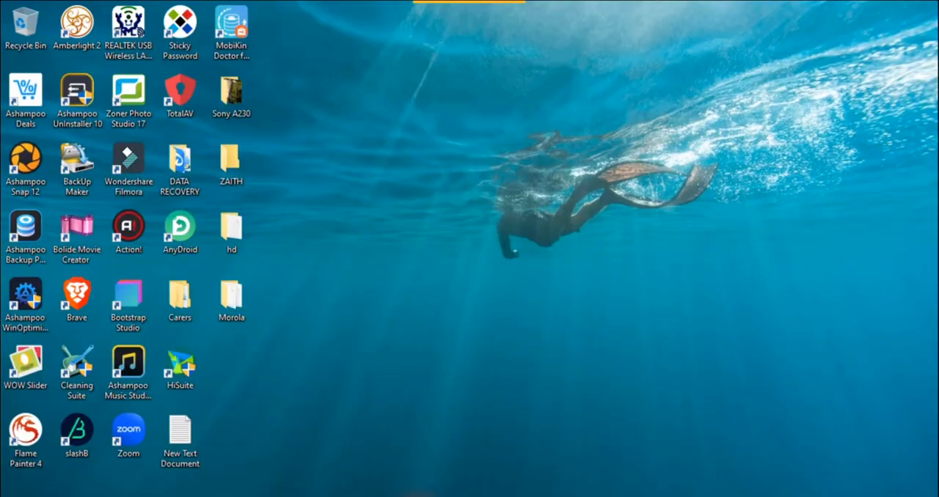
# Launch Bootstrap Studio and create a new design from the Startup Modern template
pyautogui.doubleClick(127, 297)
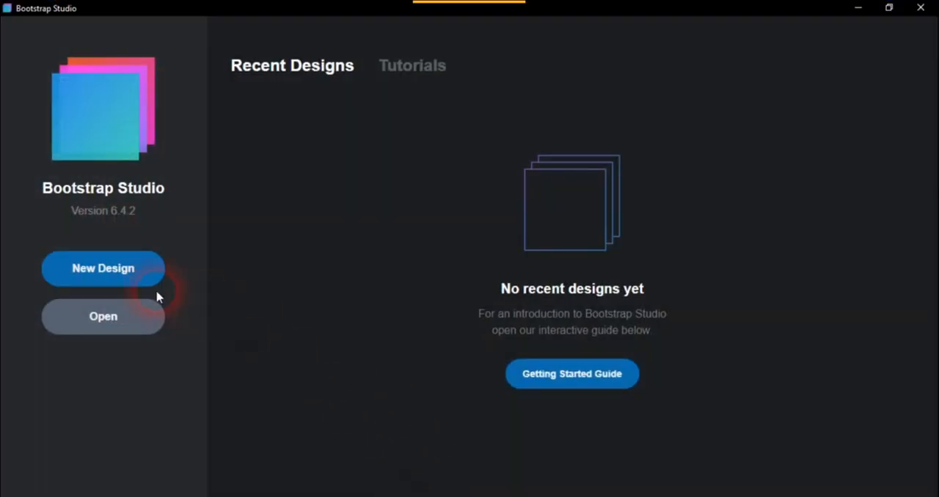
pyautogui.click(103, 268)
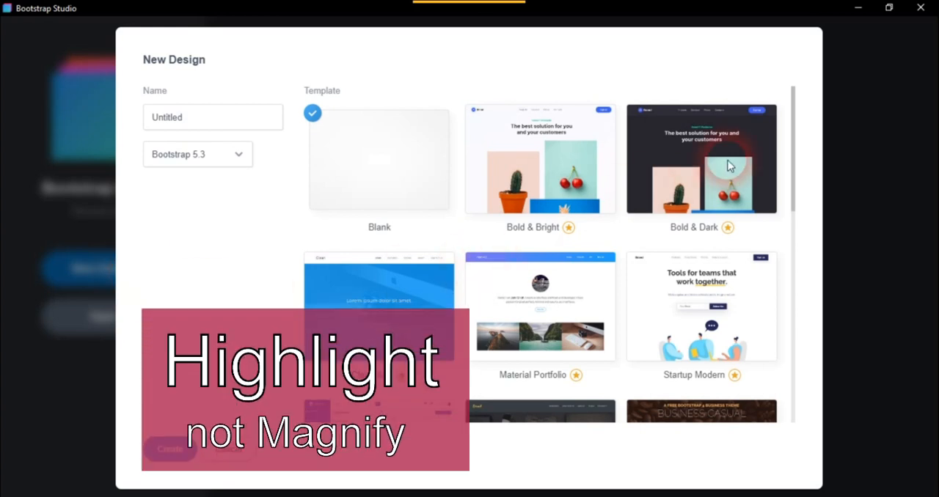
pyautogui.scroll(-3)
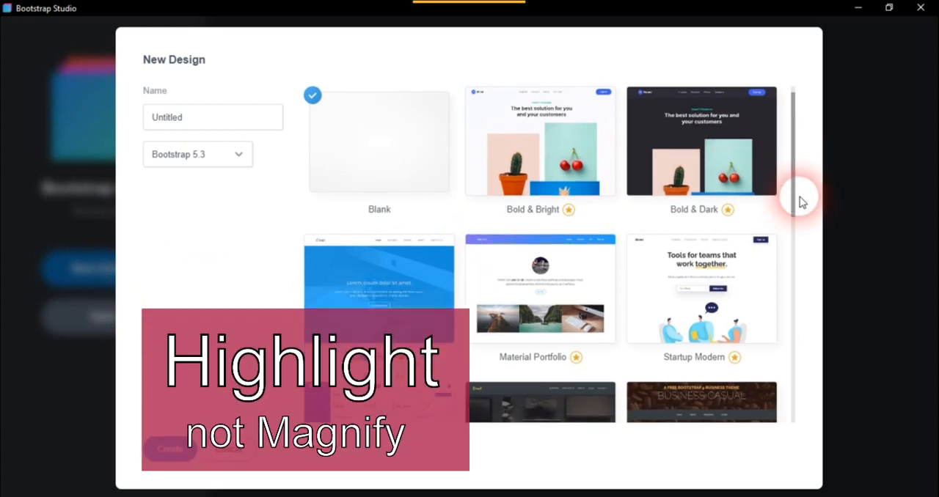
pyautogui.scroll(-3)
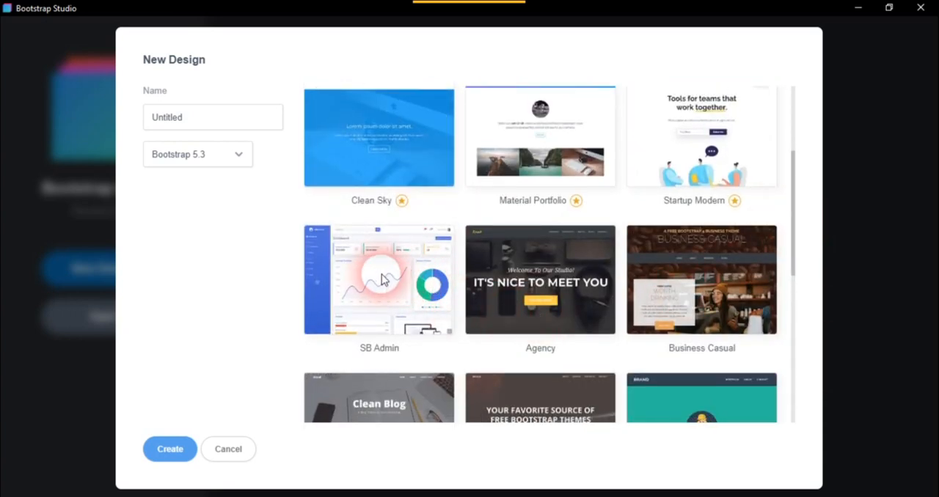
pyautogui.moveTo(655, 152)
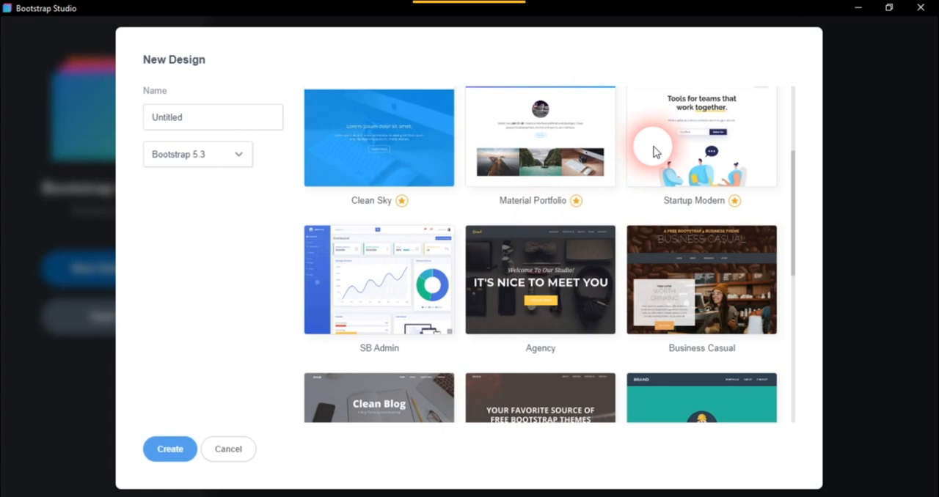
pyautogui.click(700, 139)
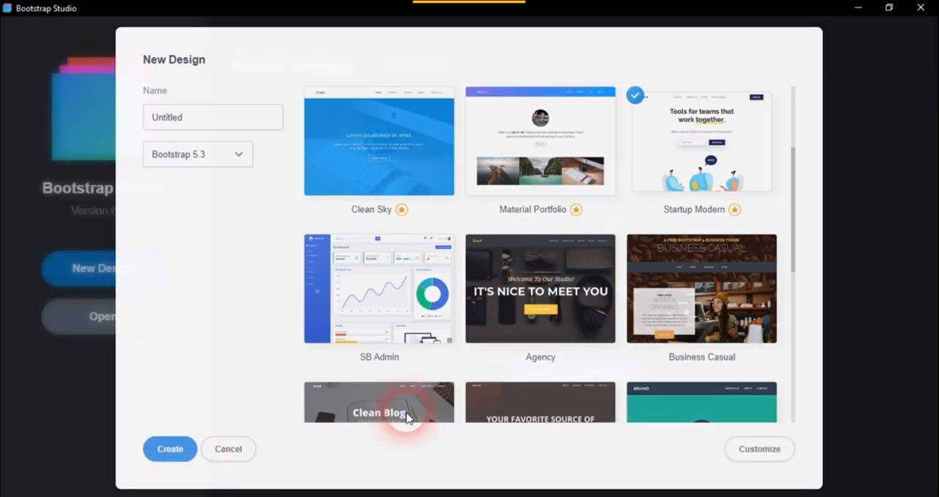
pyautogui.click(228, 449)
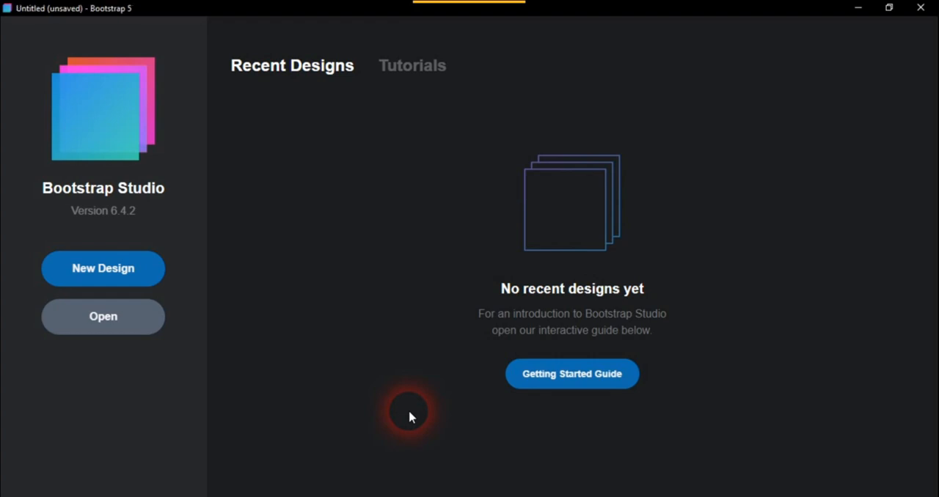
# Switch the canvas Preview Color Mode dropdown to Dark
pyautogui.click(103, 268)
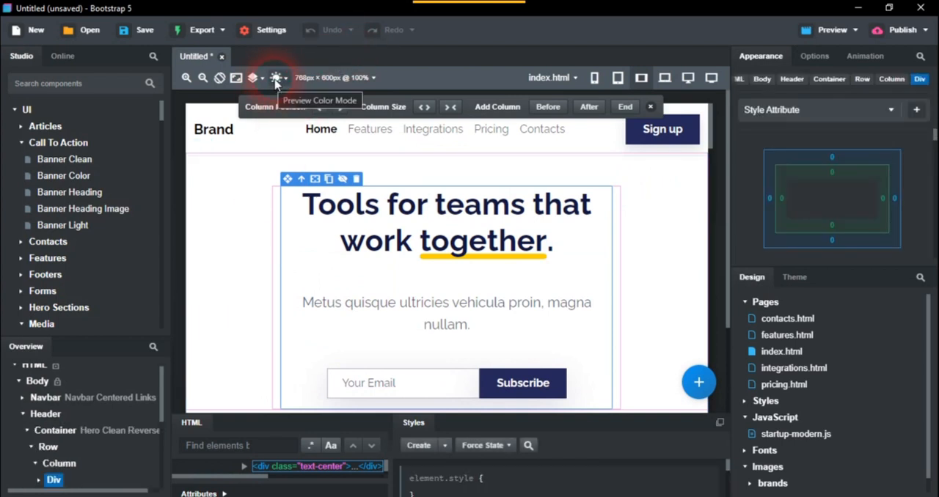
pyautogui.click(276, 77)
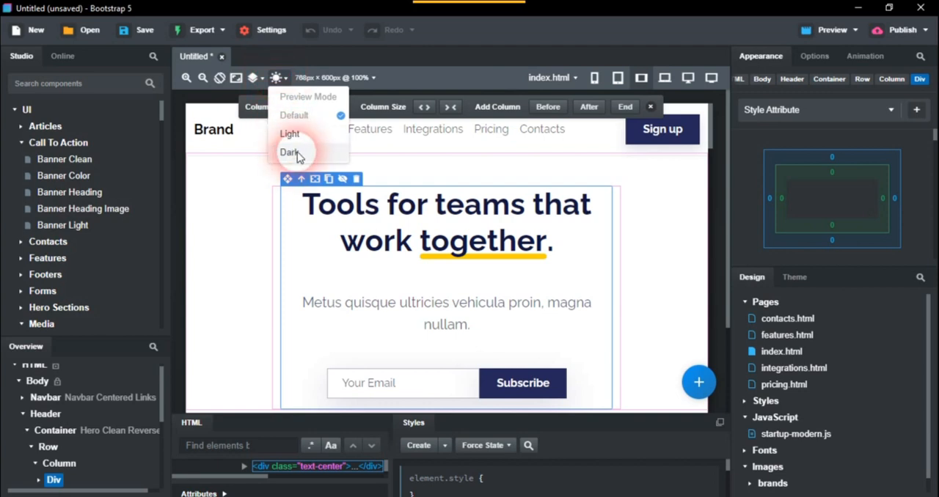
pyautogui.click(288, 151)
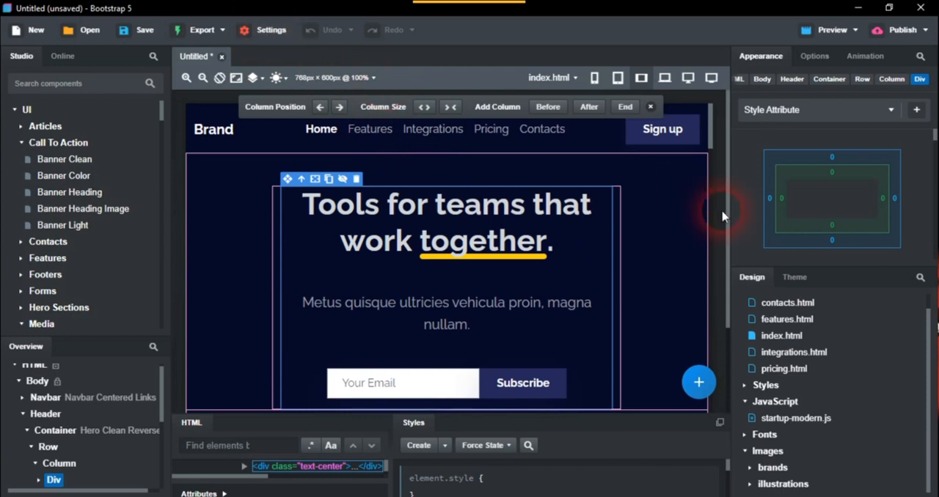
pyautogui.moveTo(795, 277)
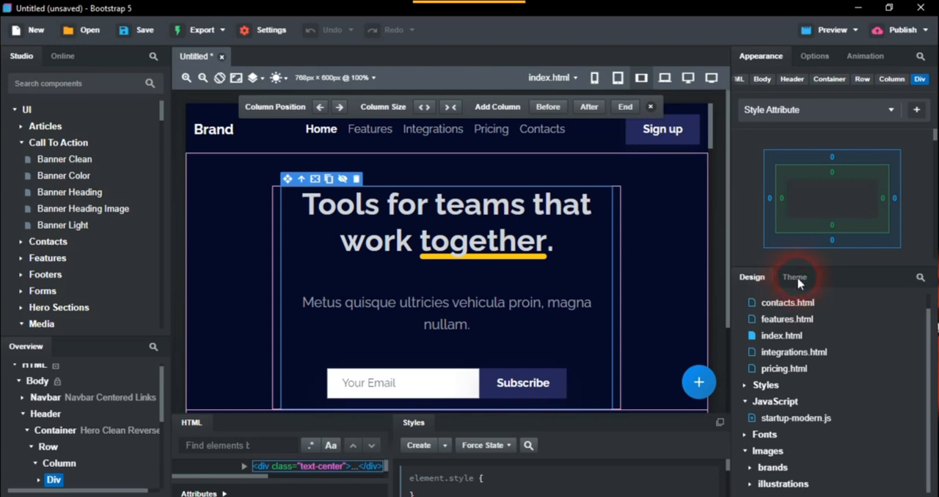
pyautogui.moveTo(795, 277)
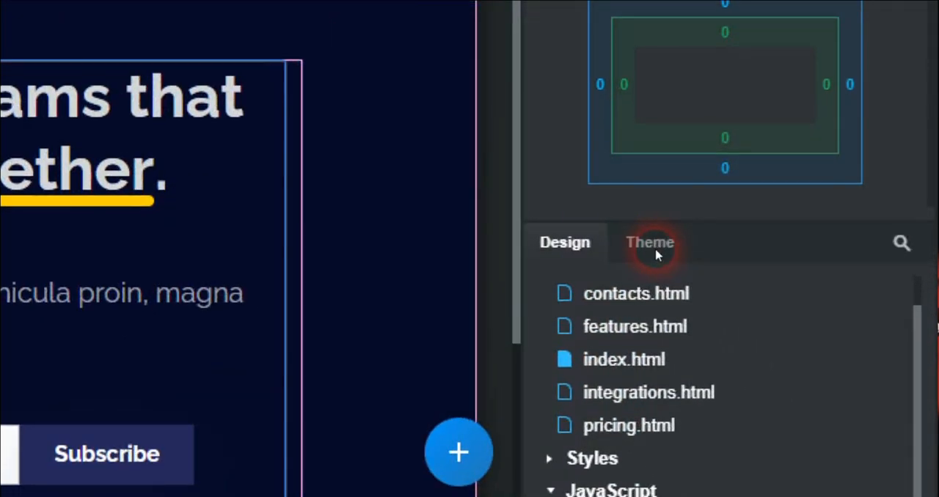
pyautogui.moveTo(649, 247)
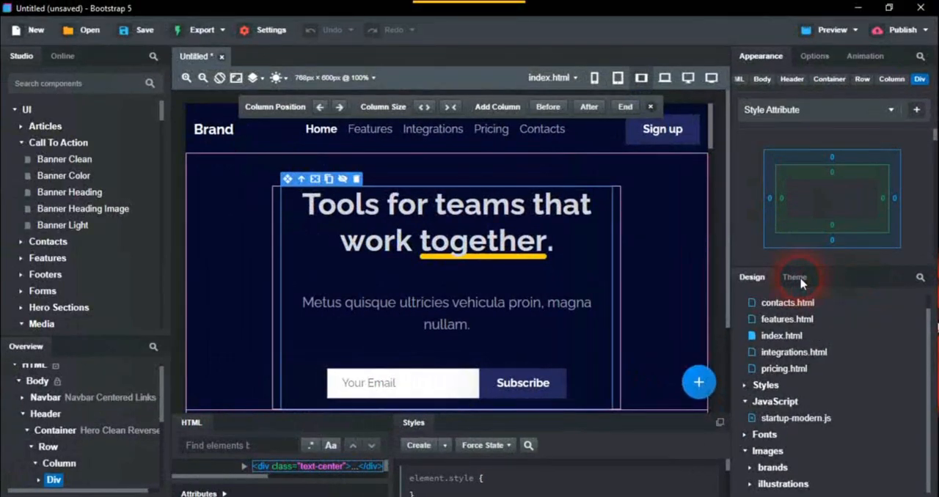
pyautogui.click(795, 278)
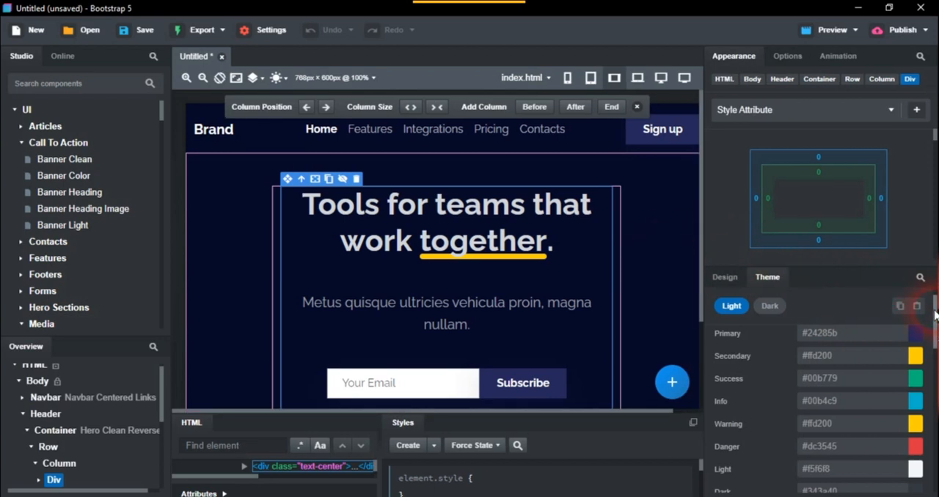
pyautogui.scroll(-3)
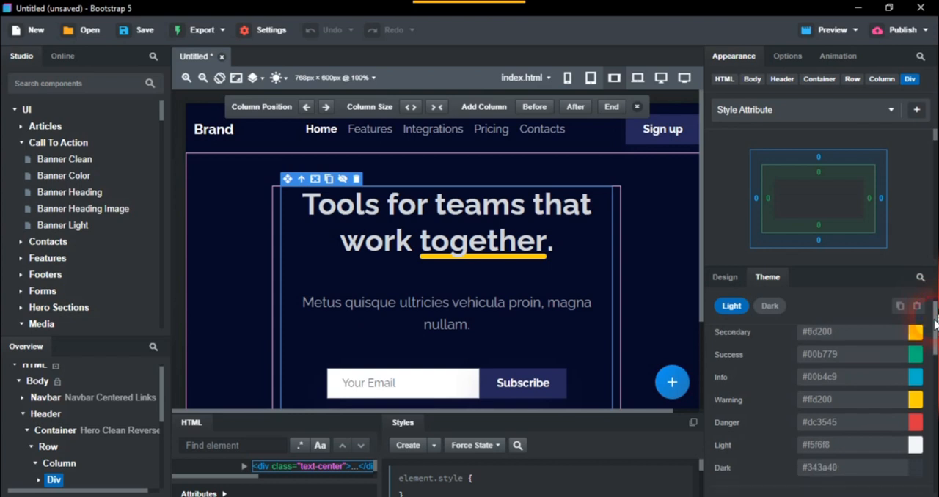
pyautogui.scroll(-3)
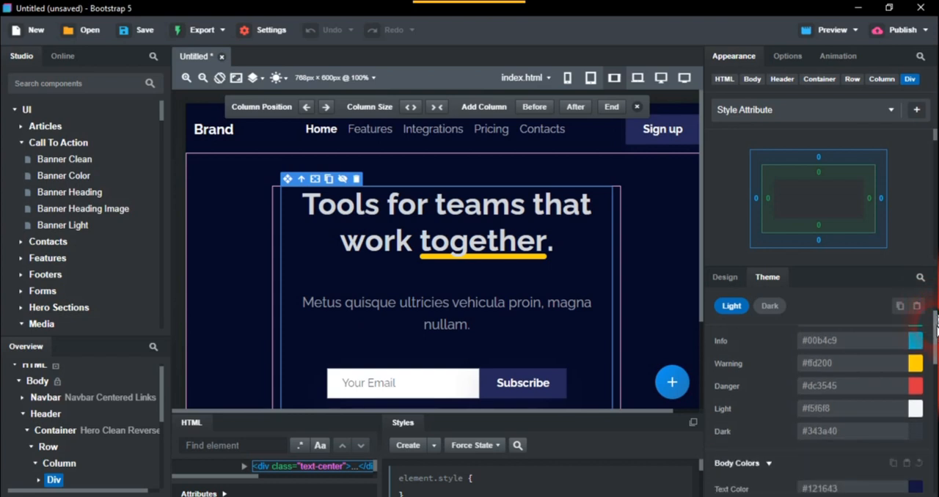
pyautogui.scroll(-3)
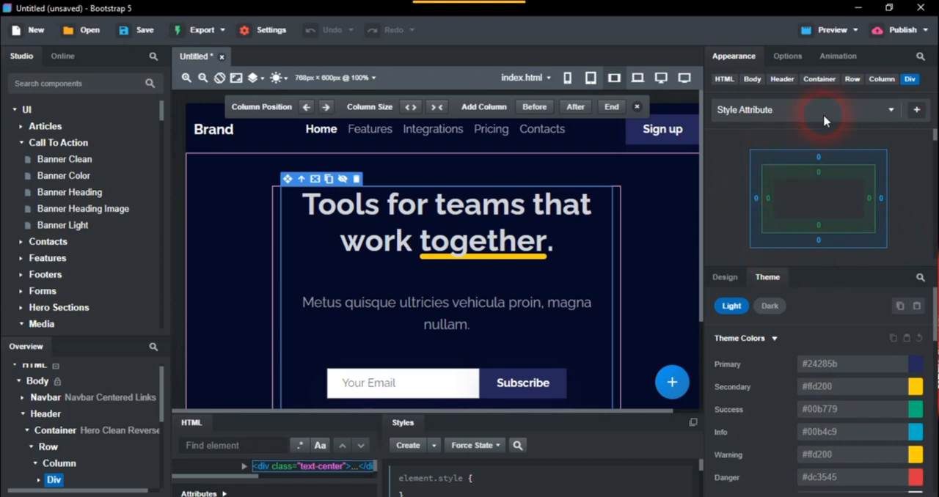
pyautogui.moveTo(487, 58)
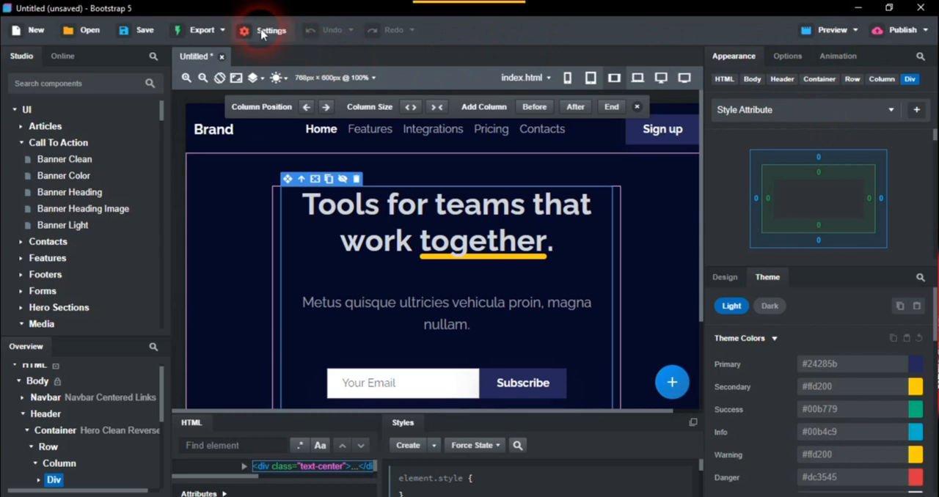
# Choose Dark as the Default Color Mode in the design settings
pyautogui.click(270, 30)
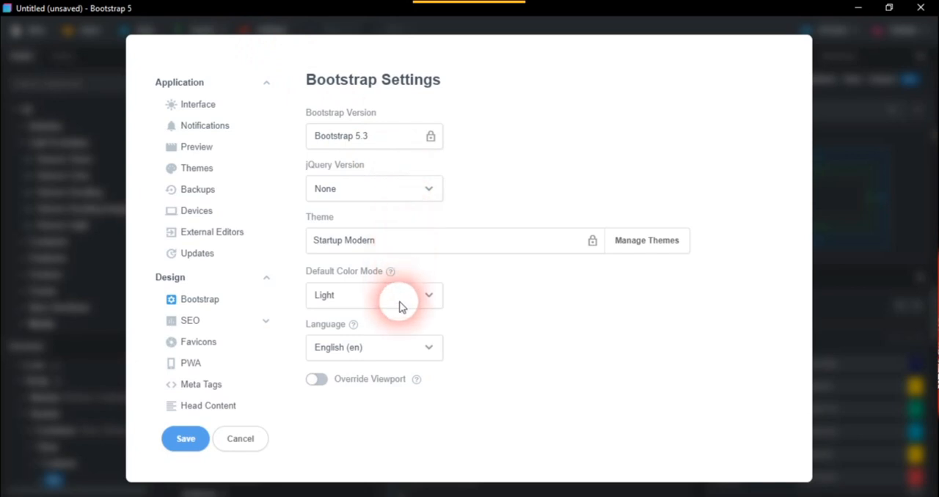
pyautogui.moveTo(374, 283)
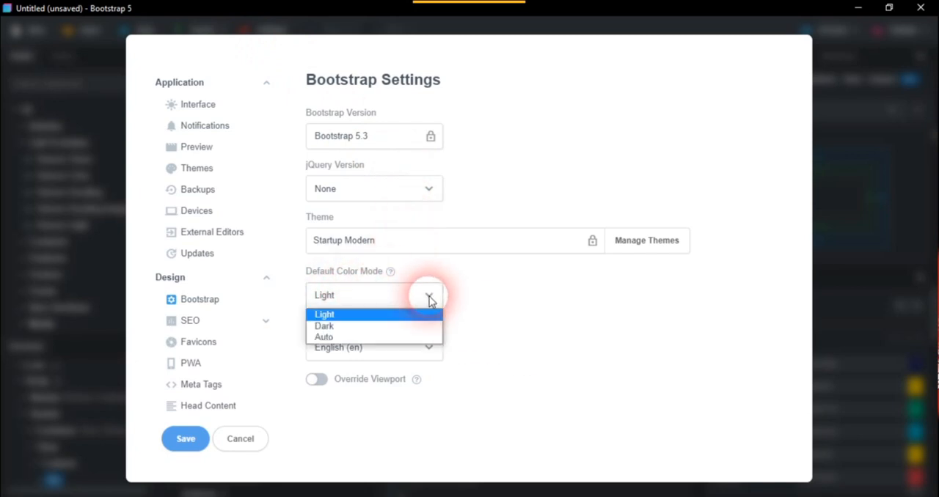
pyautogui.click(324, 326)
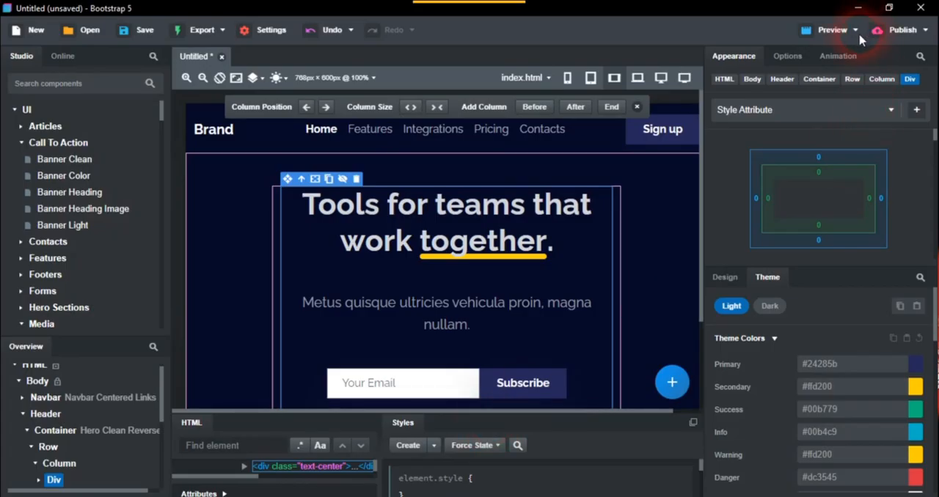
# Enable live preview in Preview Settings and open the 192.168.1.24 address in the browser
pyautogui.click(854, 30)
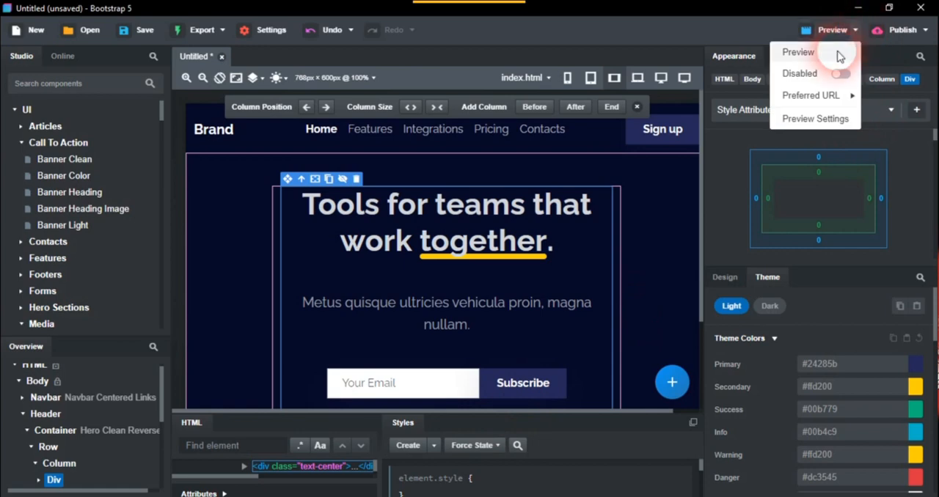
pyautogui.click(815, 118)
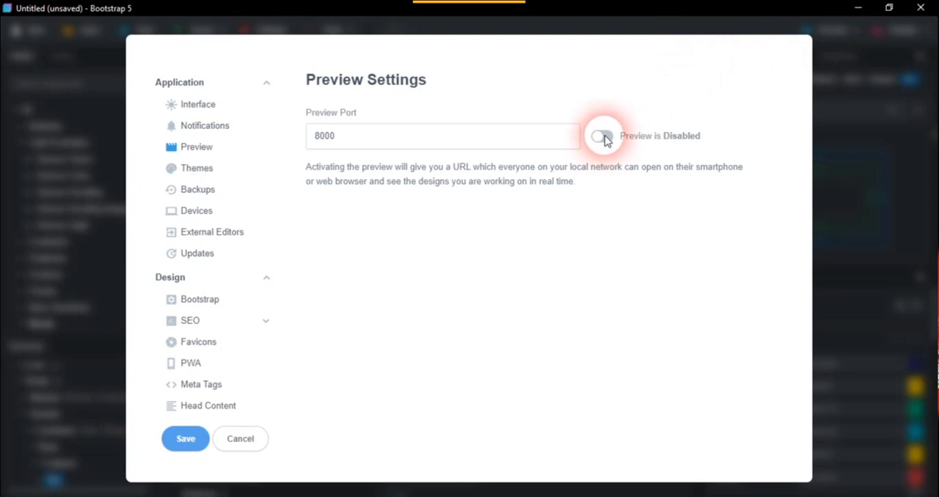
pyautogui.click(601, 136)
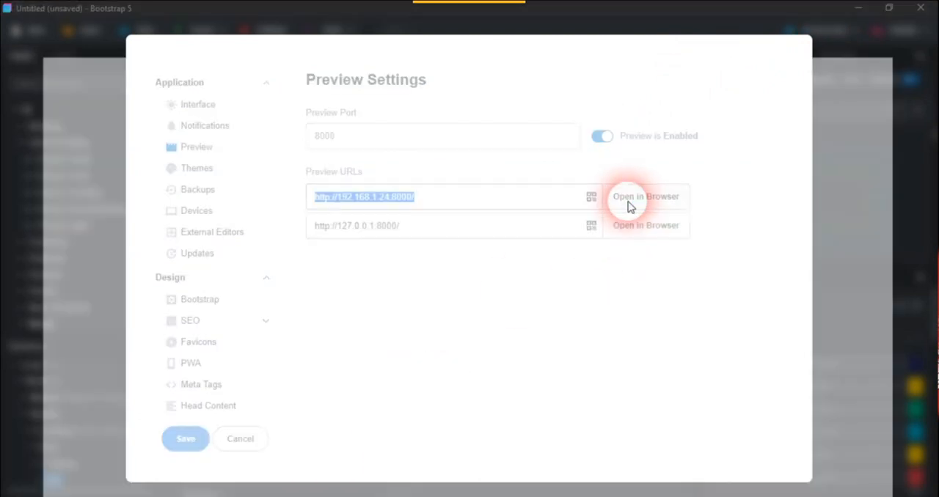
pyautogui.click(645, 196)
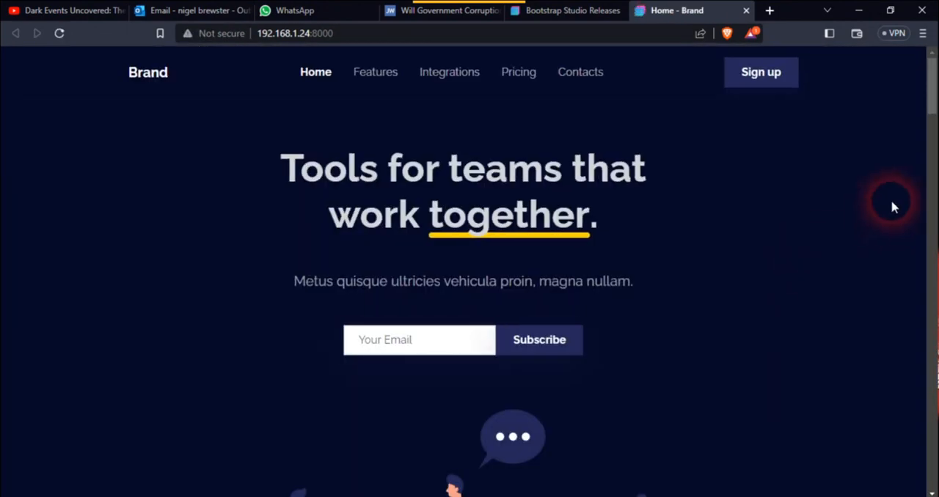
pyautogui.scroll(-3)
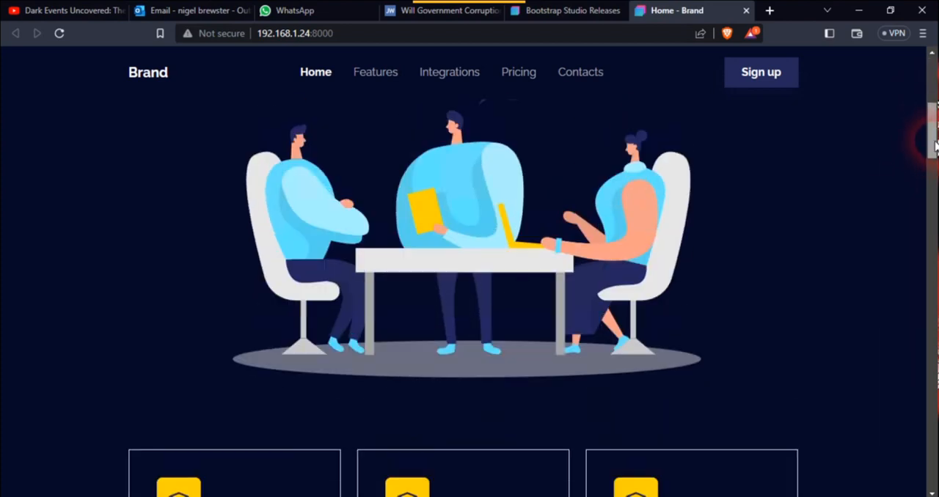
pyautogui.scroll(-3)
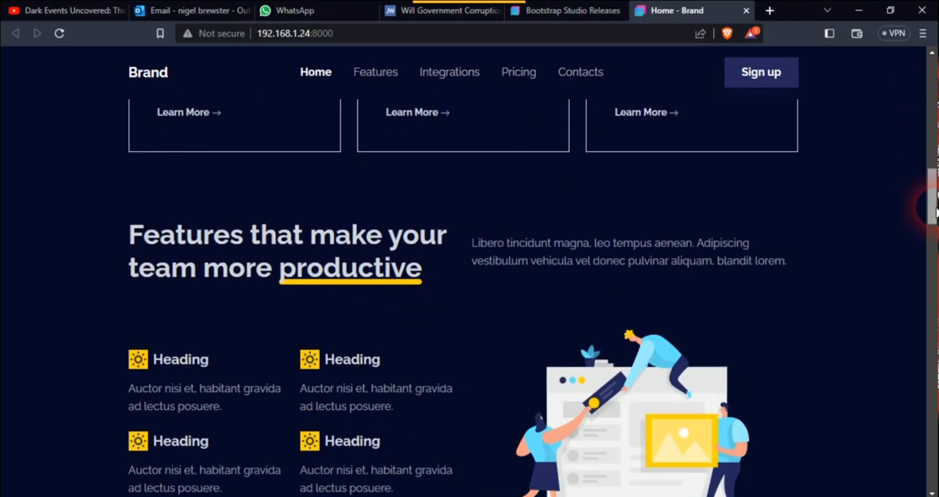
pyautogui.scroll(-3)
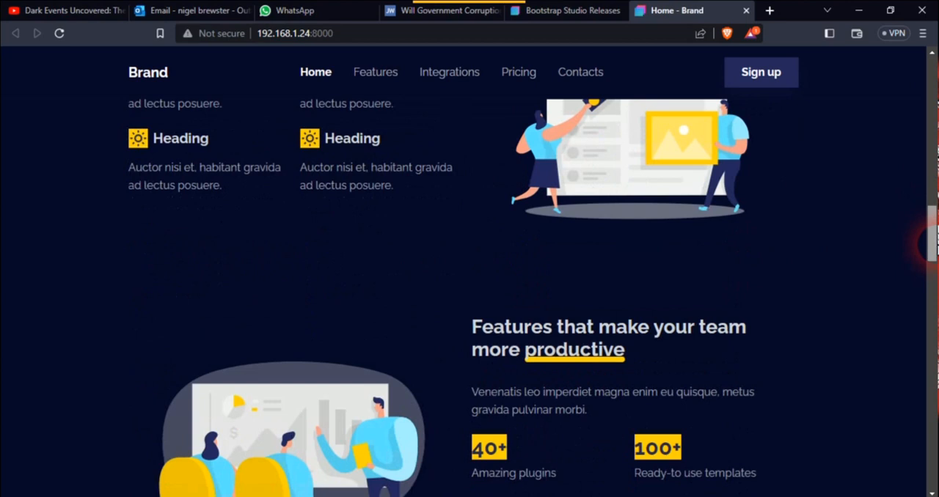
pyautogui.scroll(-3)
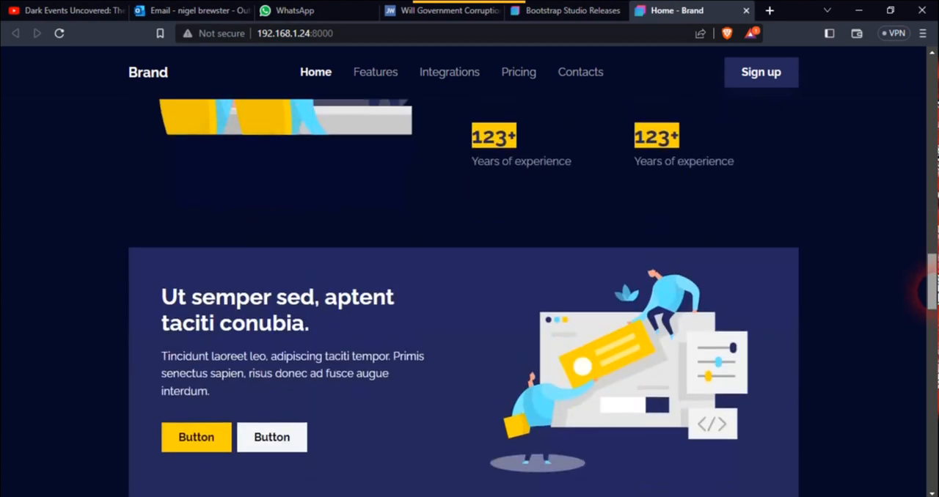
pyautogui.scroll(-3)
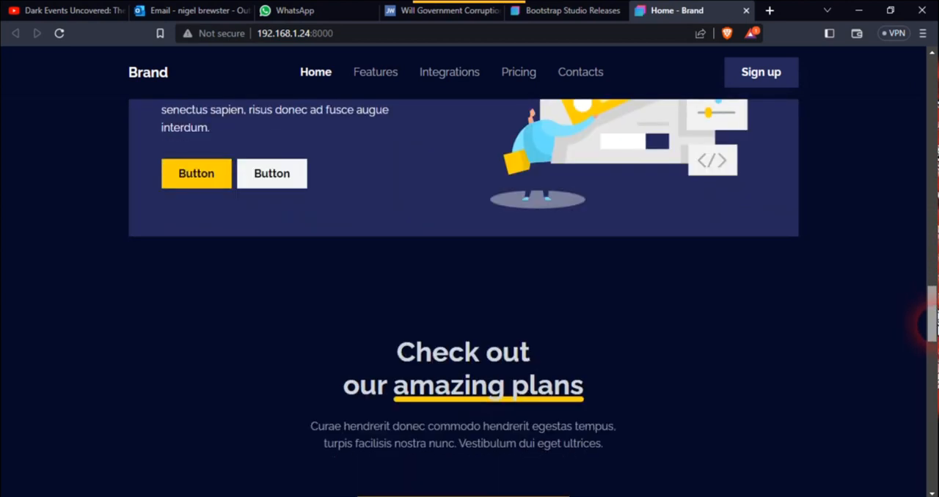
pyautogui.scroll(-3)
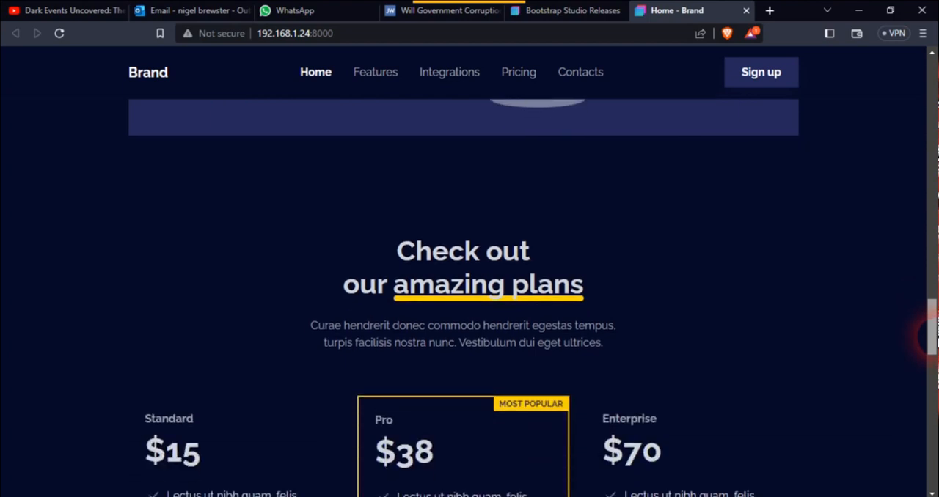
pyautogui.scroll(3)
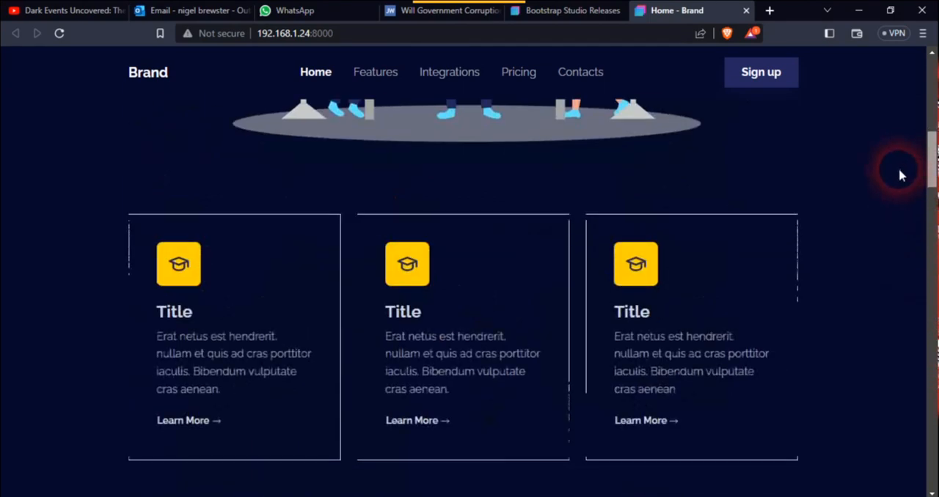